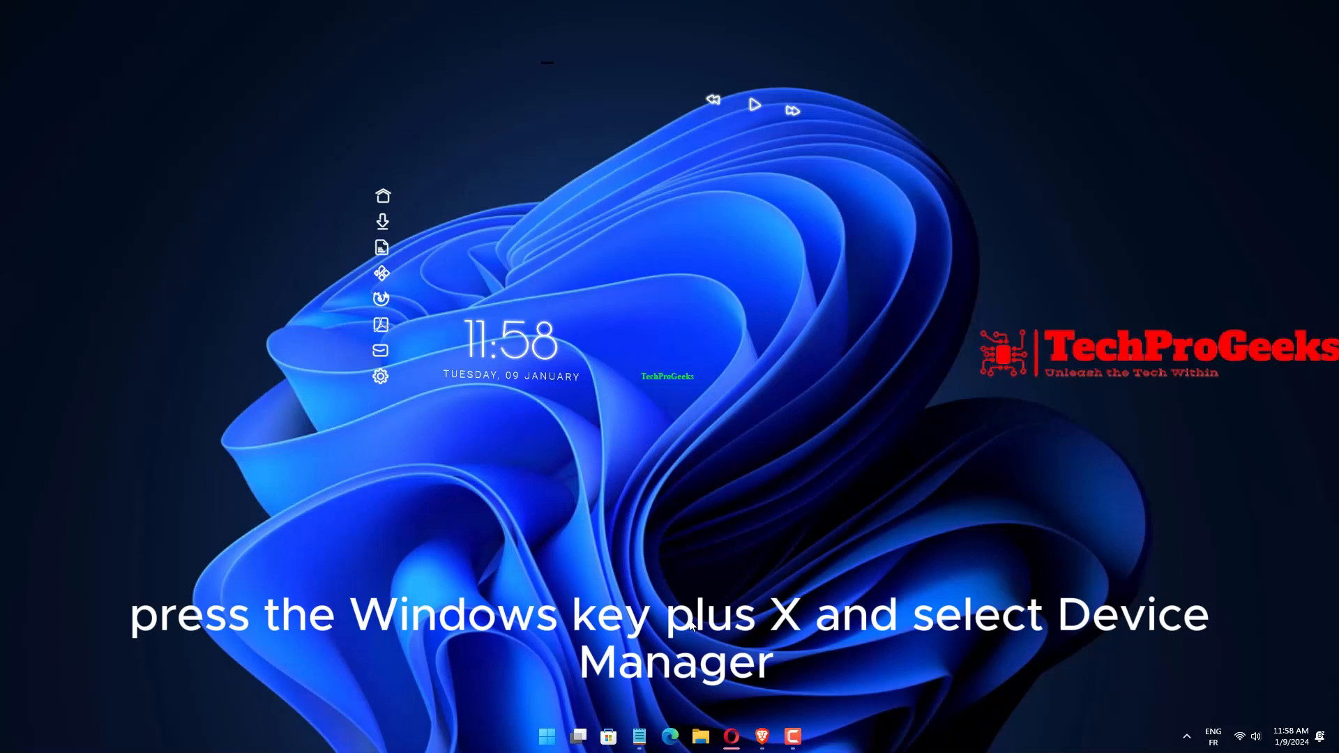
mouse_move(578, 713)
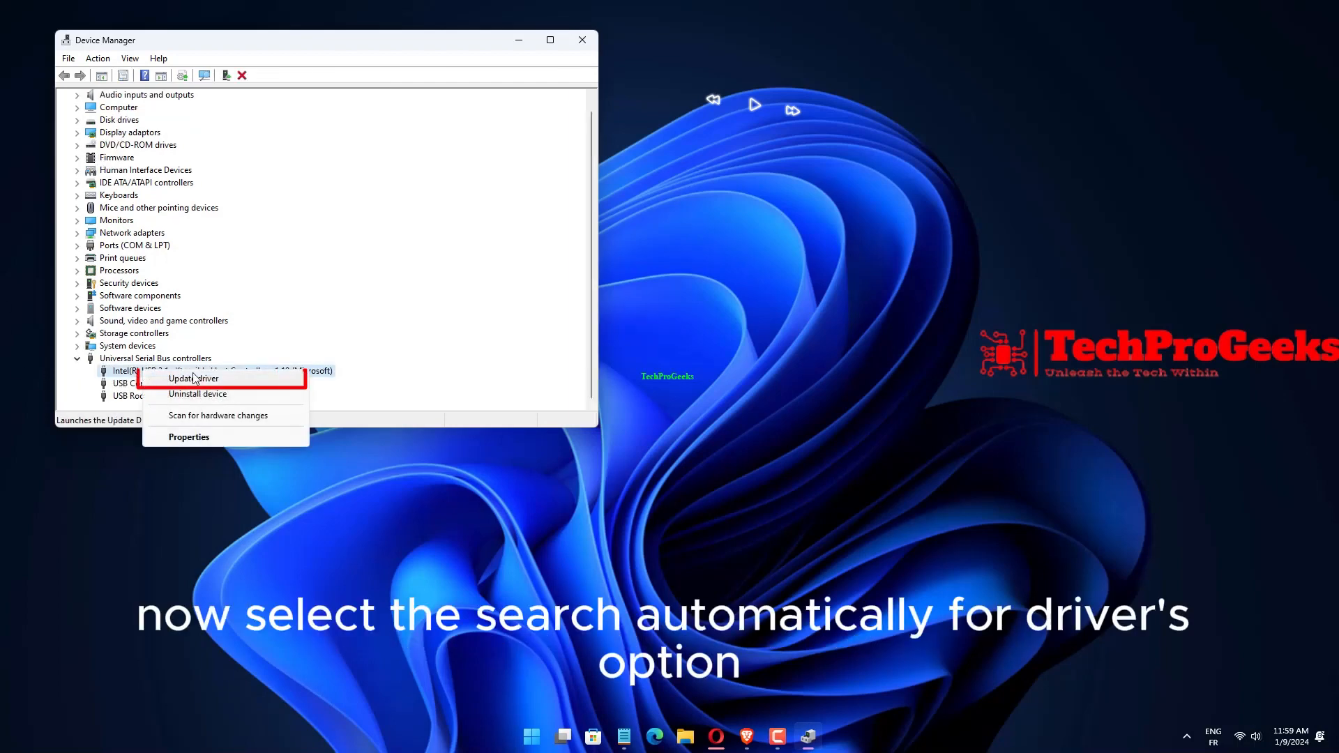
Step: Update the Intel USB 3.1 eXtensible Host Controller driver with Windows' automatic driver search
click(192, 378)
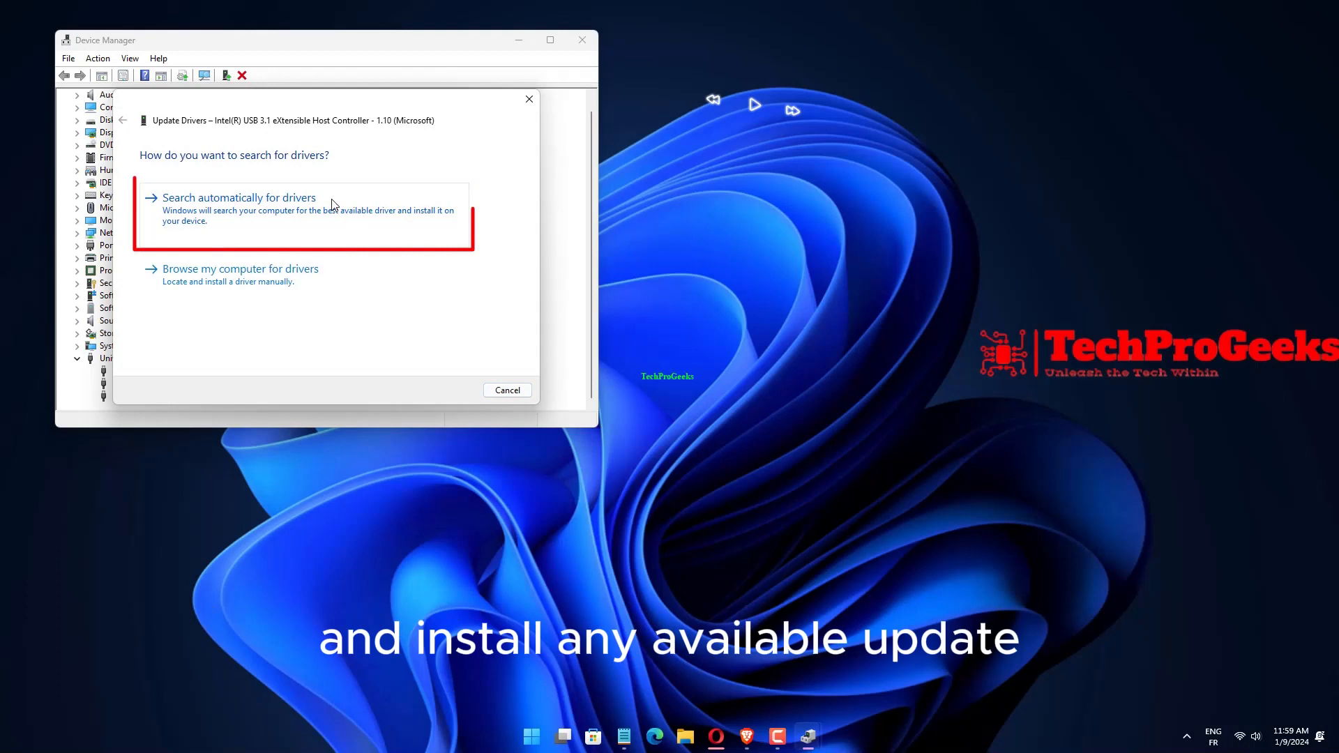
click(239, 198)
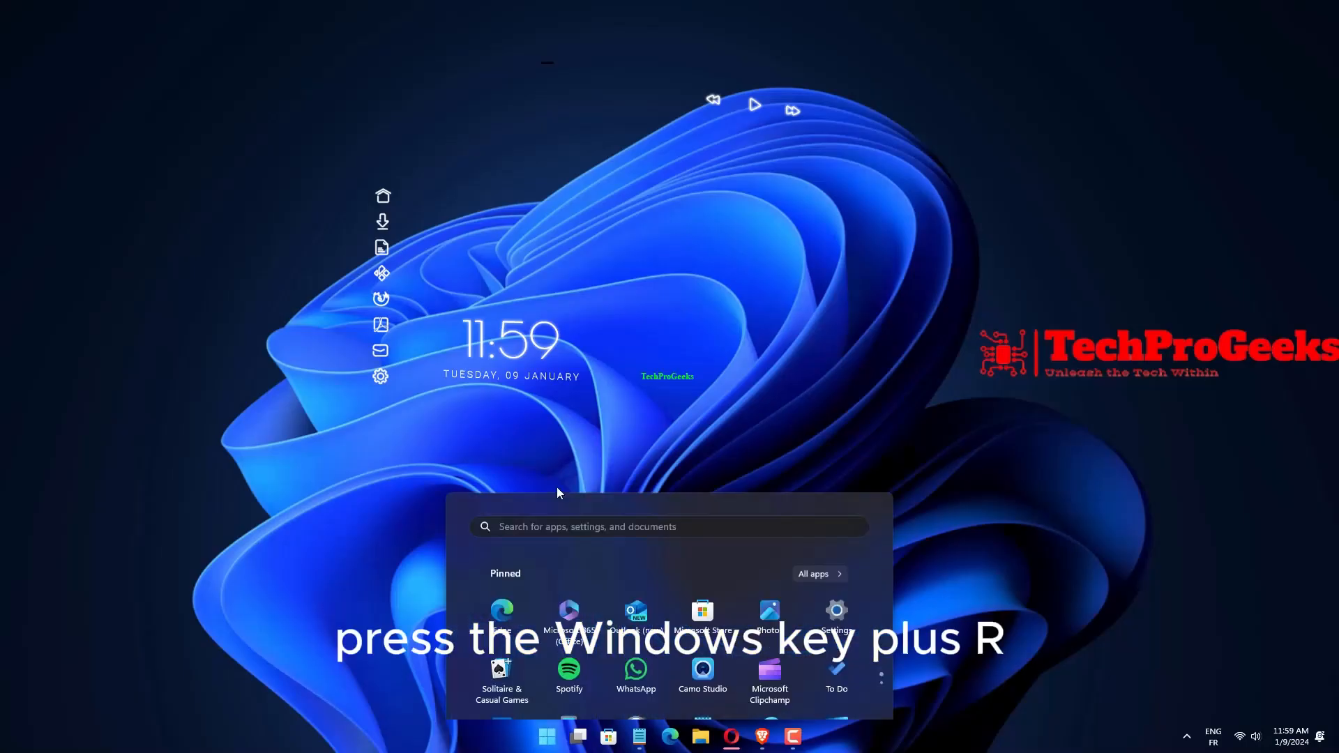
Step: Run msdt.exe -id DeviceDiagnostic in an administrator Command Prompt, then close the troubleshooter
text(cmd)
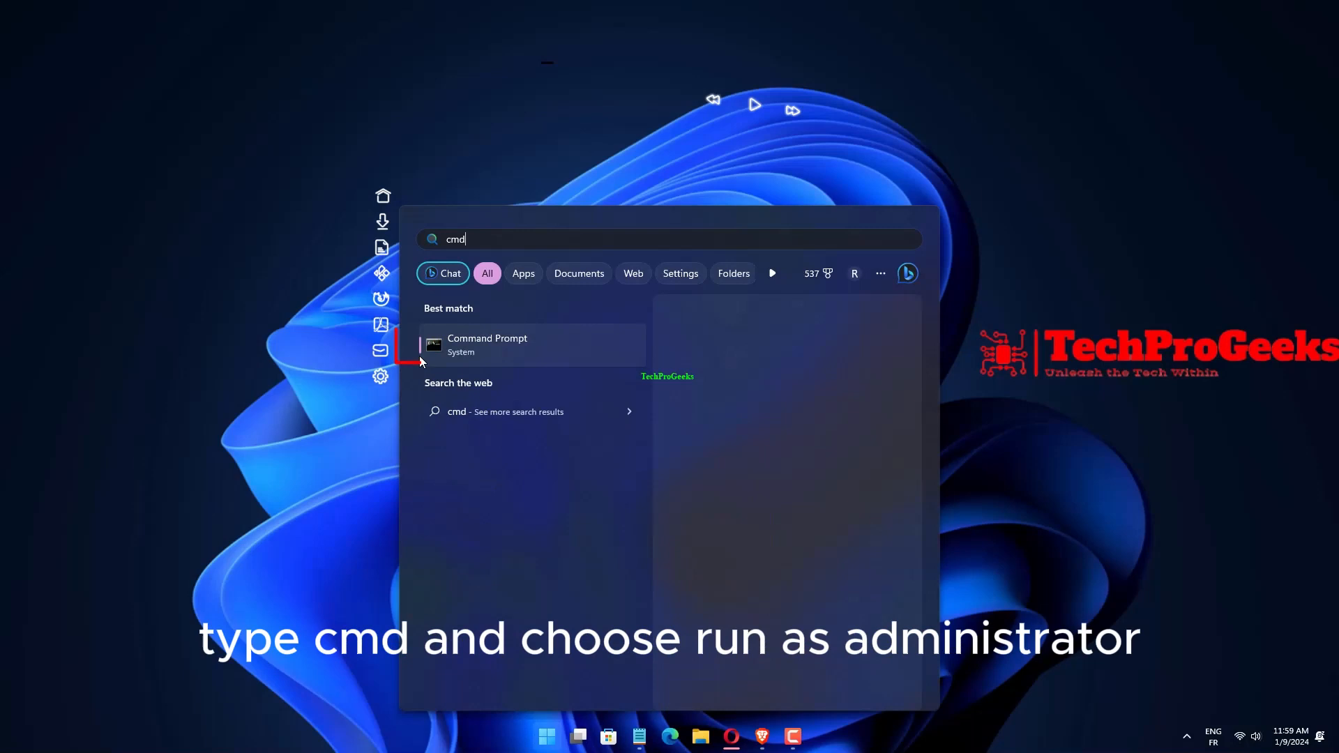
right_click(513, 346)
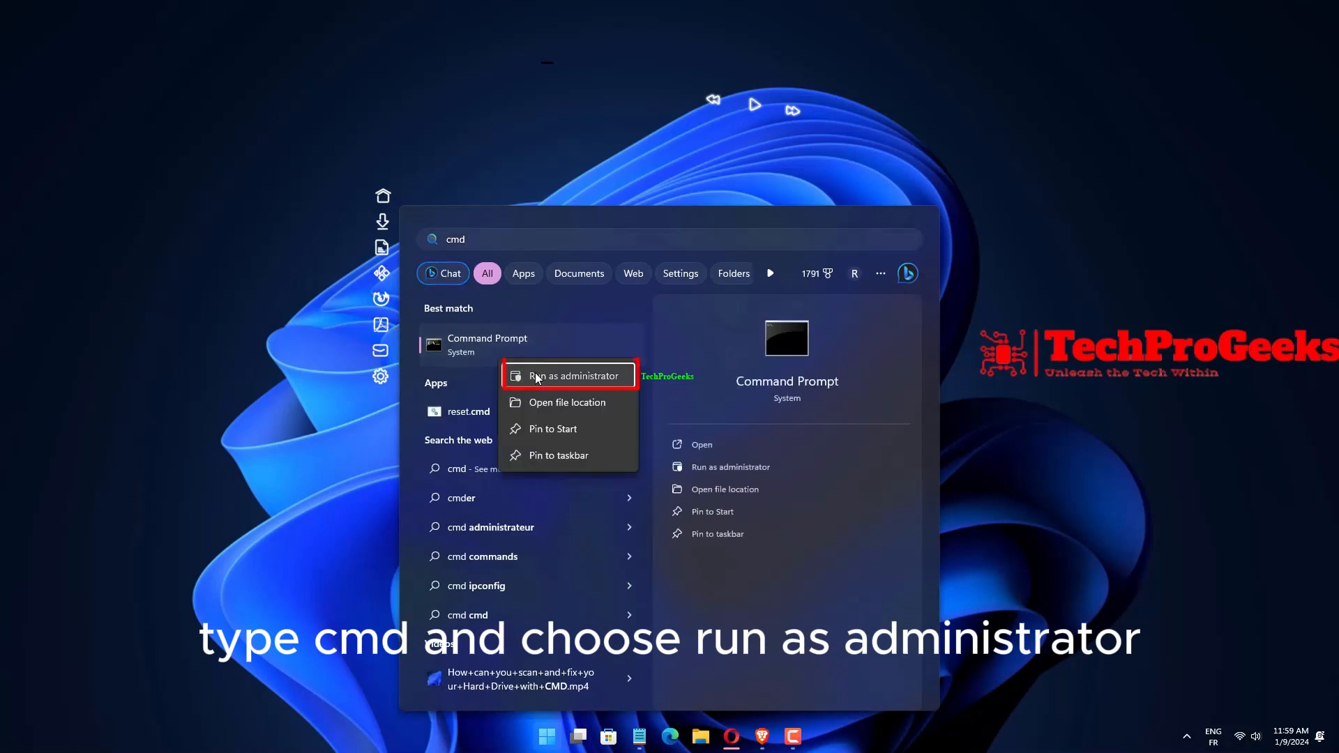
click(575, 375)
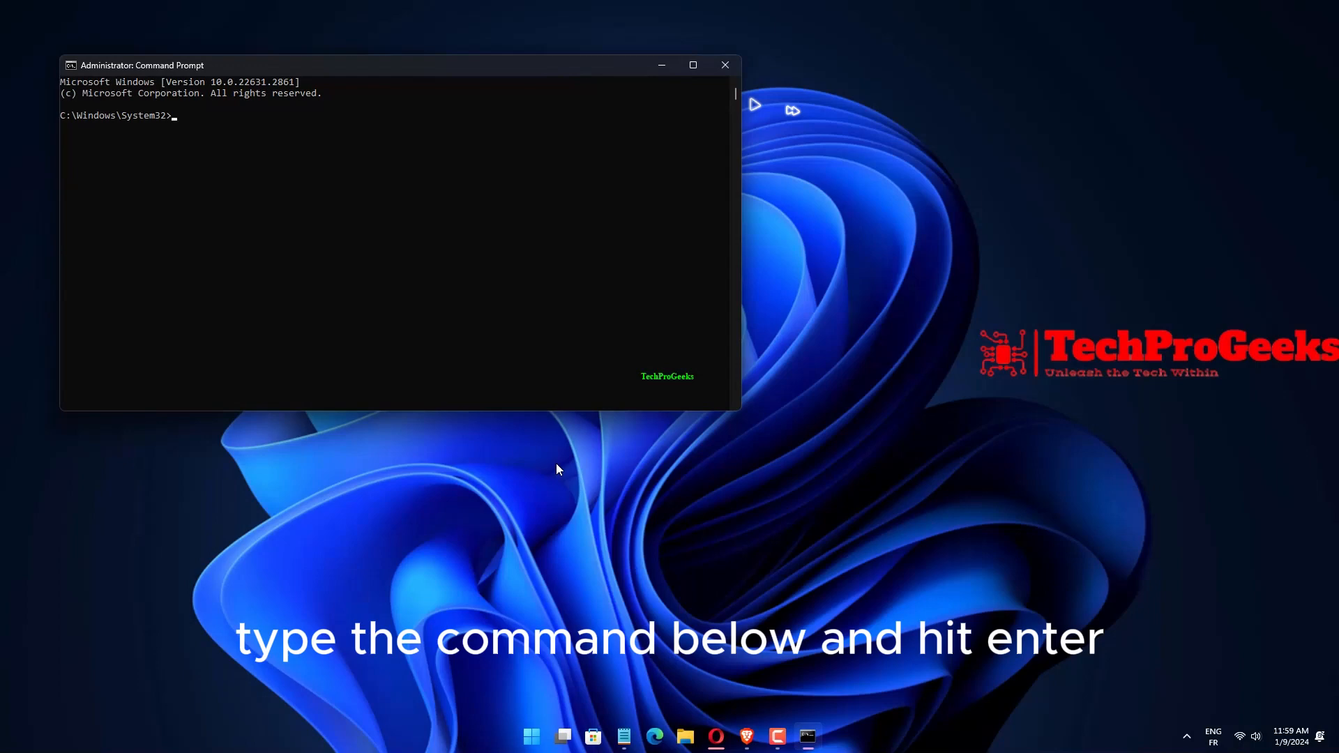
key(Enter)
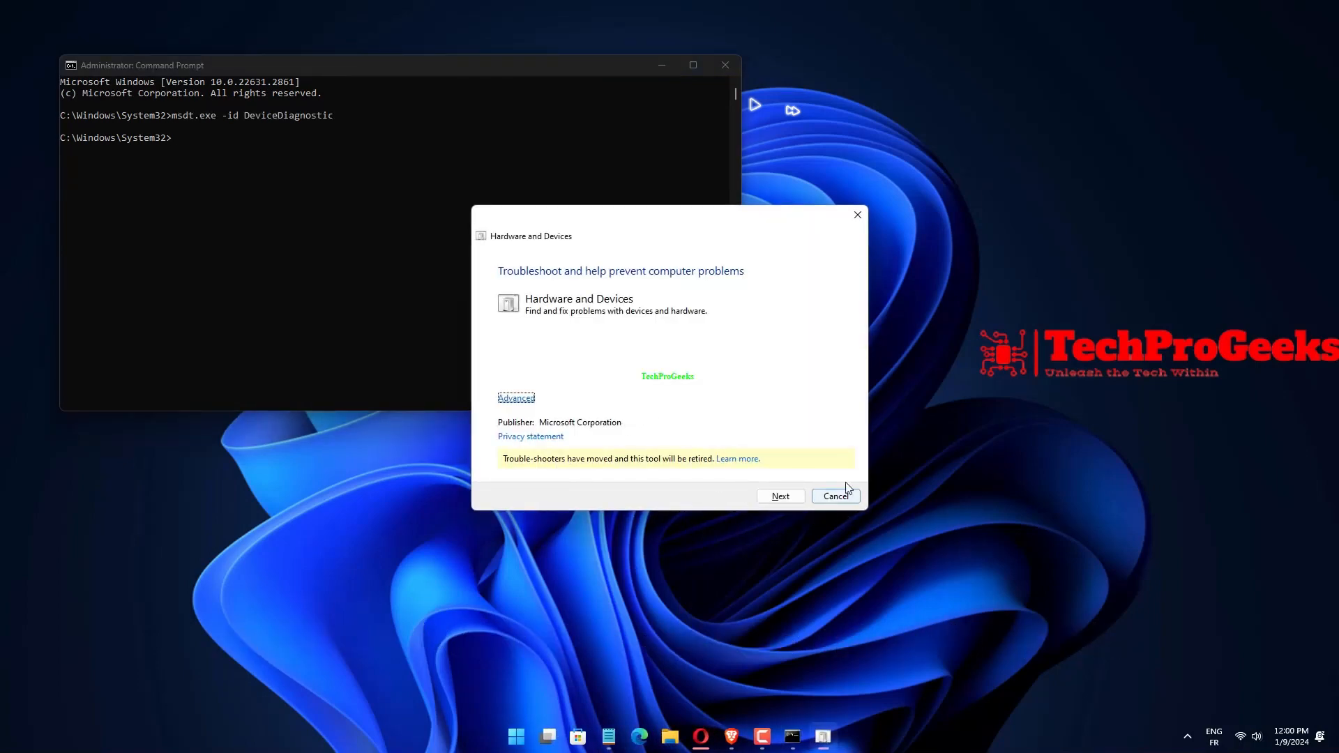
click(836, 497)
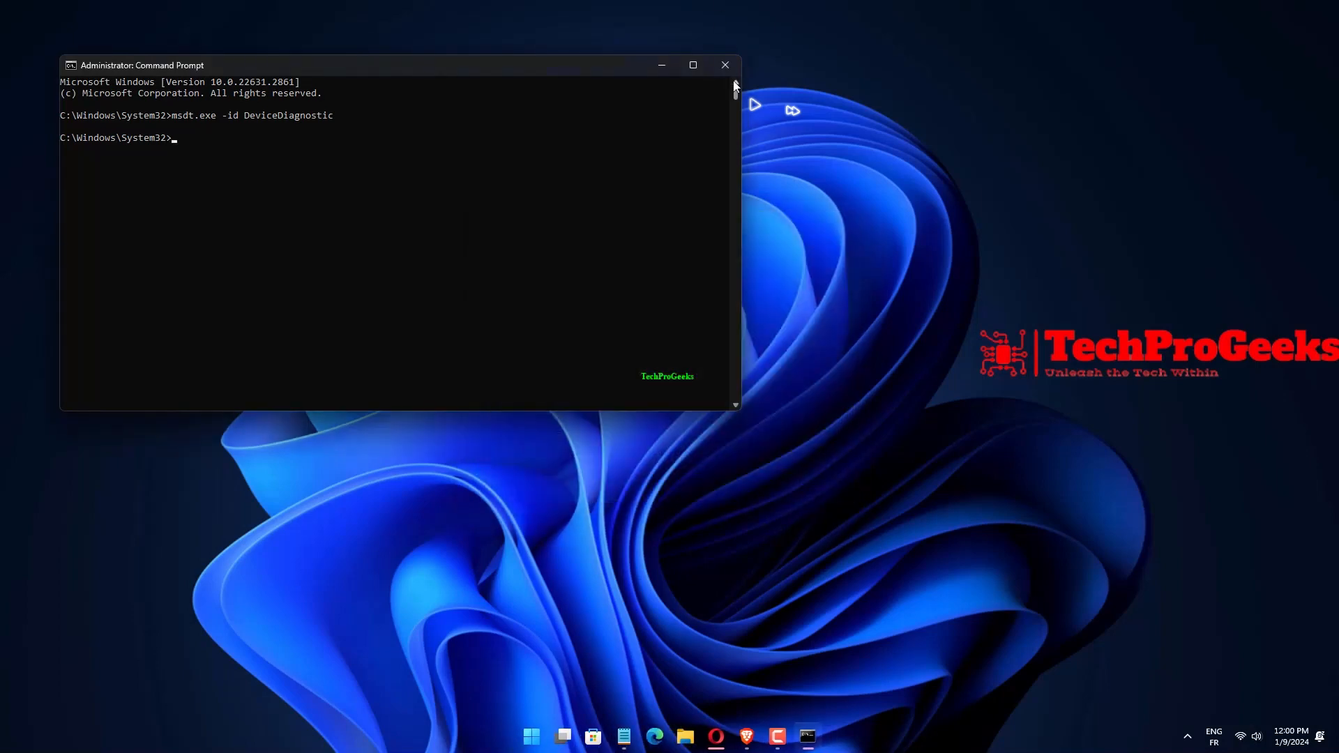
click(726, 64)
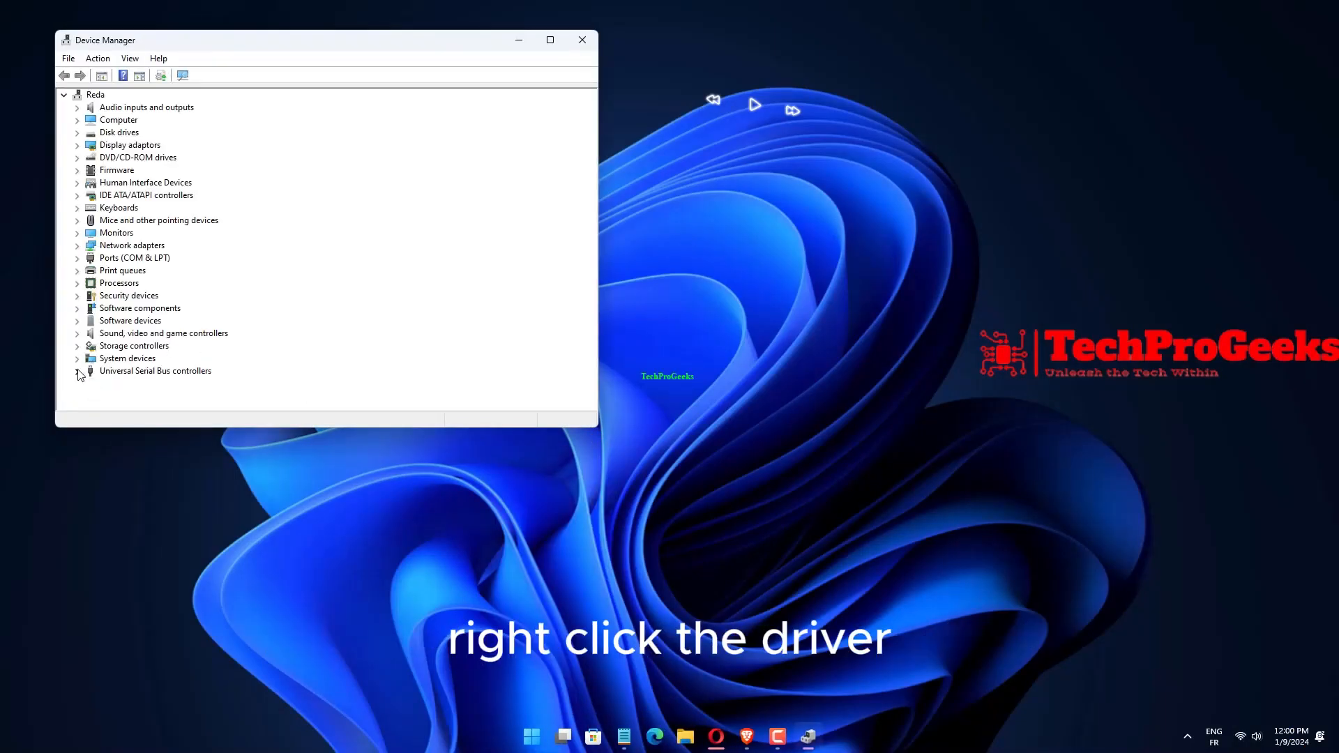
Step: Expand USB controllers to the Intel USB 3.1 eXtensible Host Controller, then close Device Manager
click(77, 371)
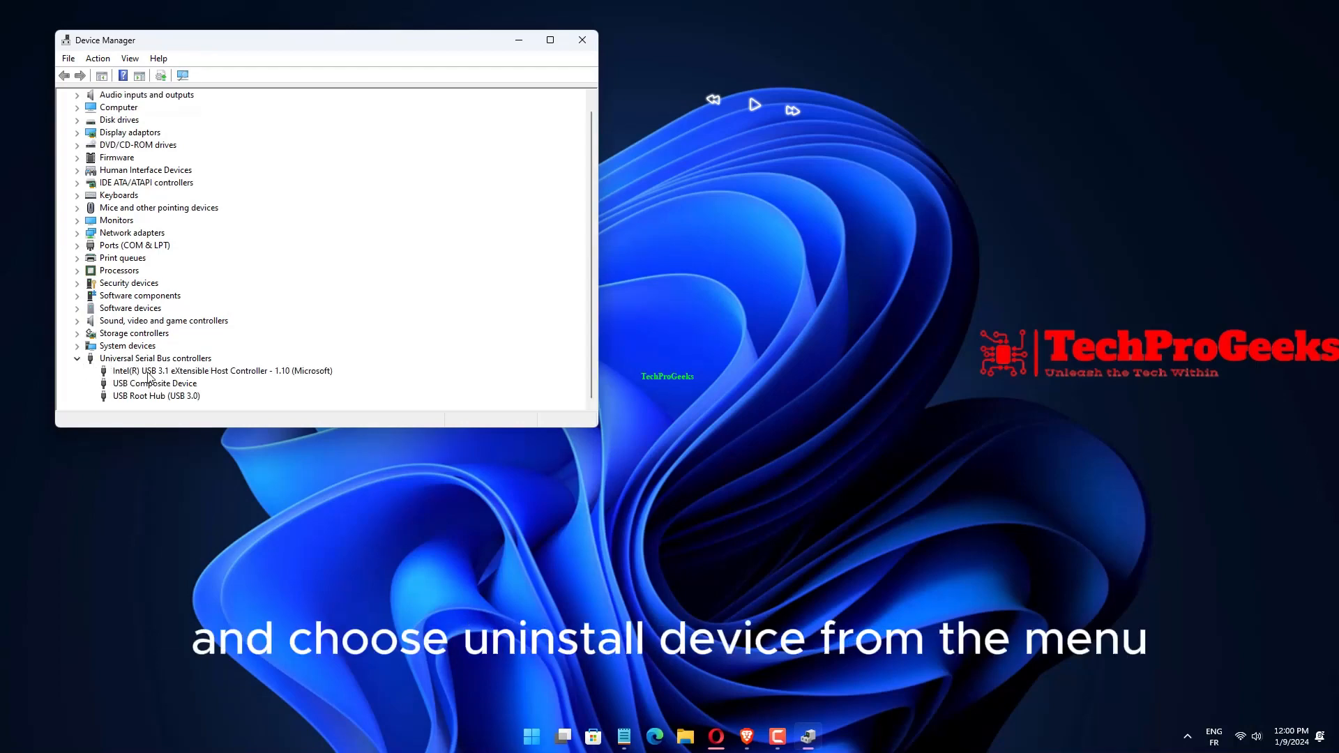
right_click(216, 371)
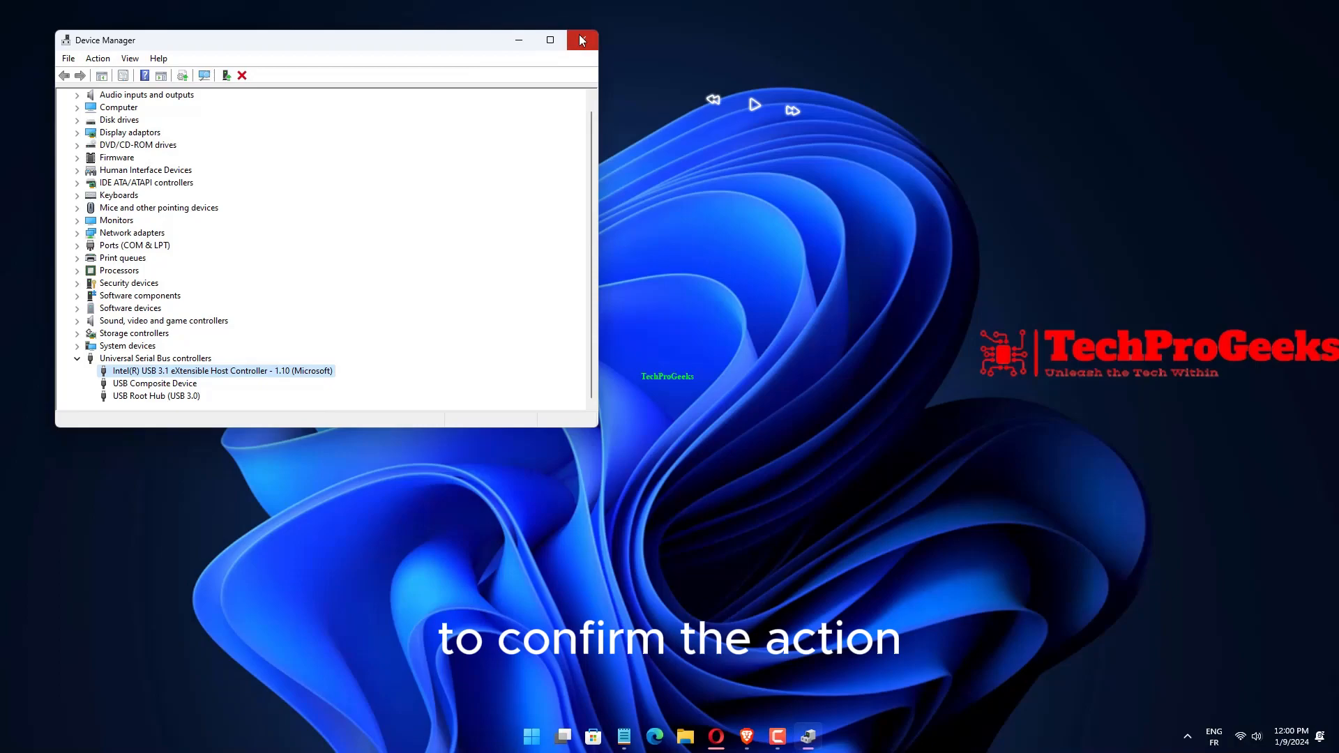
click(584, 39)
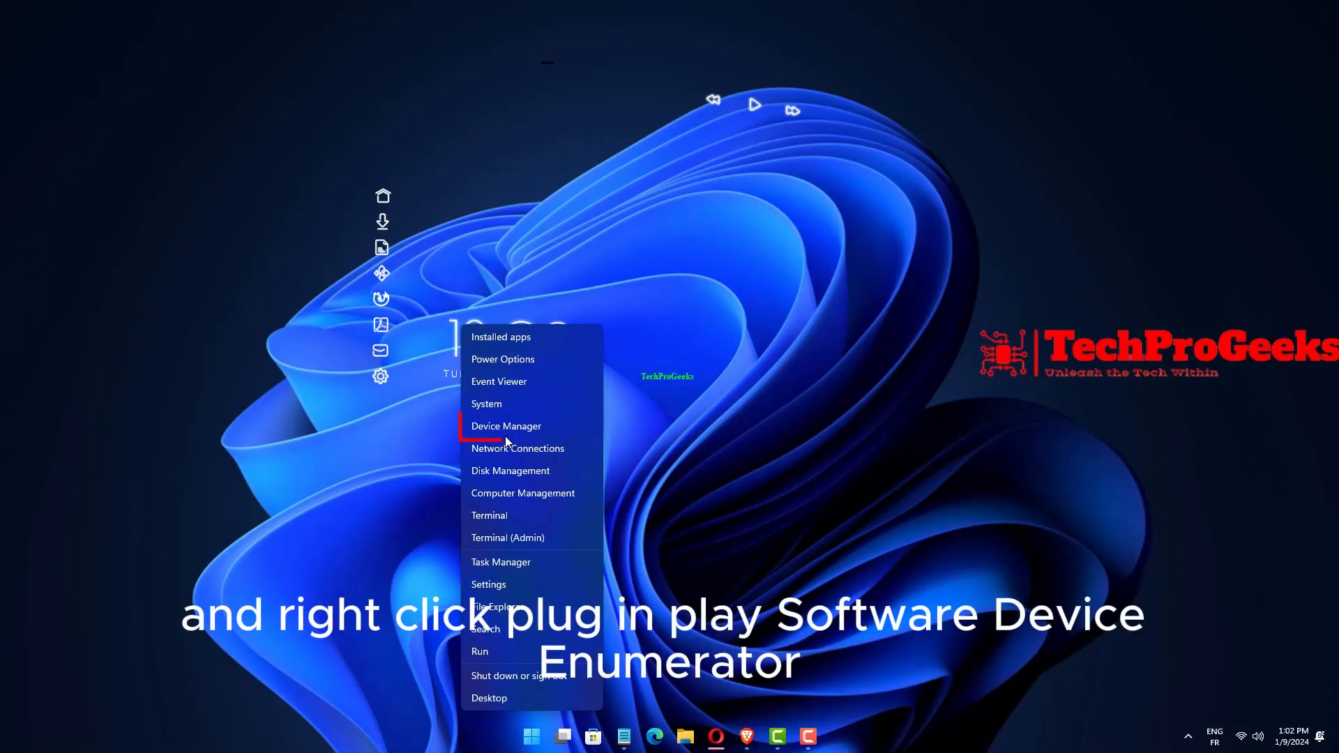
Step: In Device Manager, start a manual driver update for the Plug and Play Software Device Enumerator
click(506, 427)
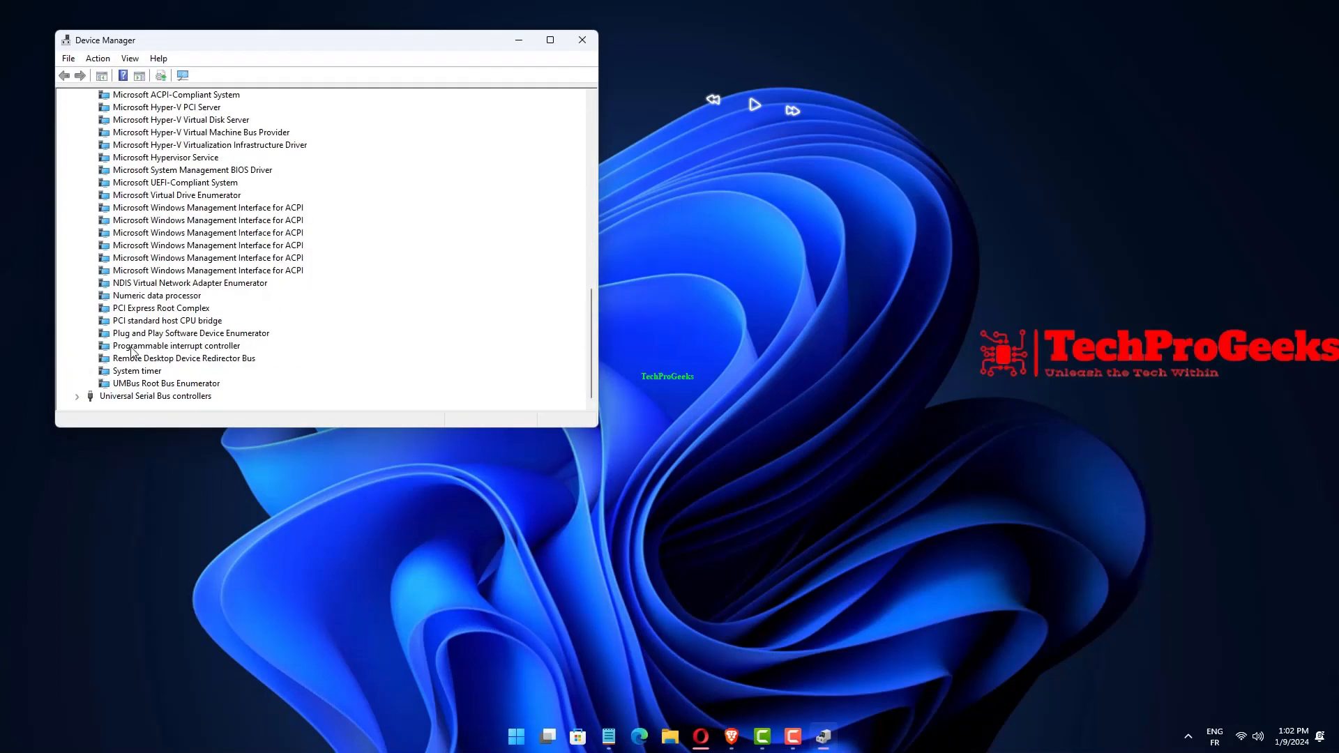
click(167, 321)
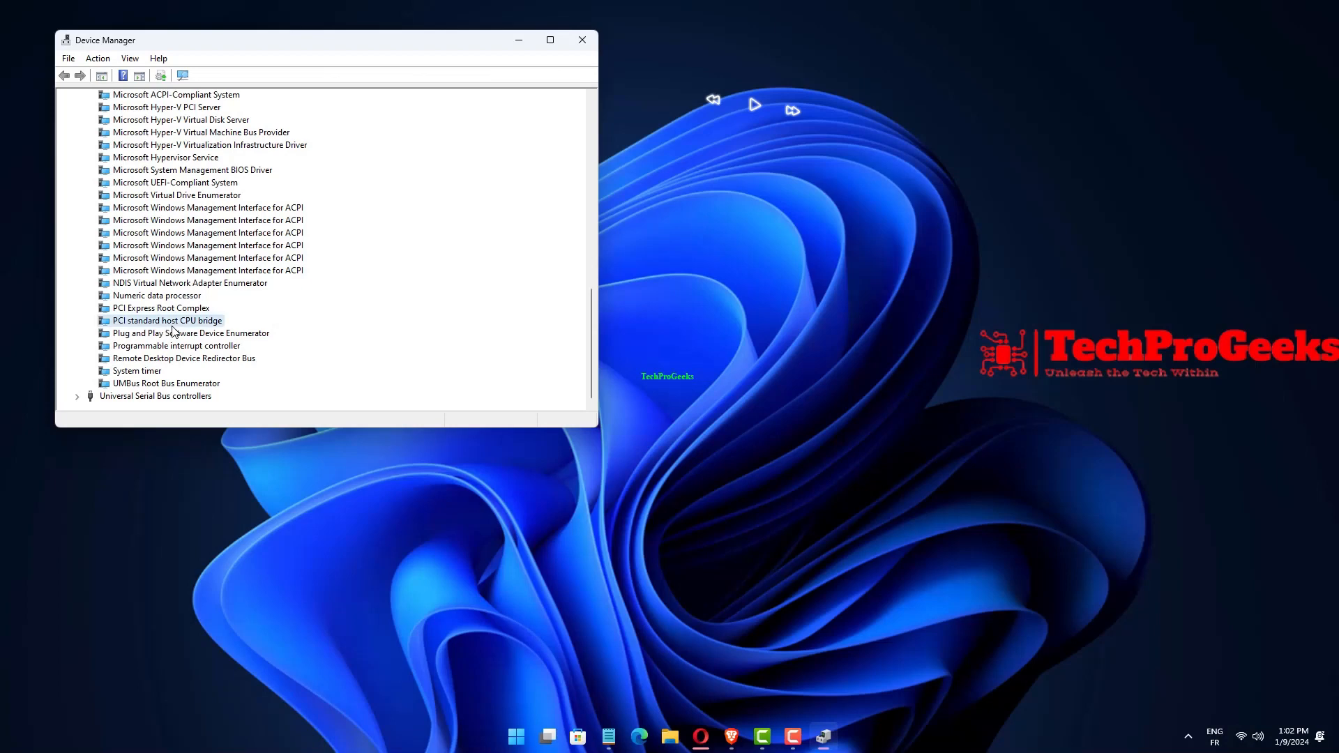
right_click(168, 332)
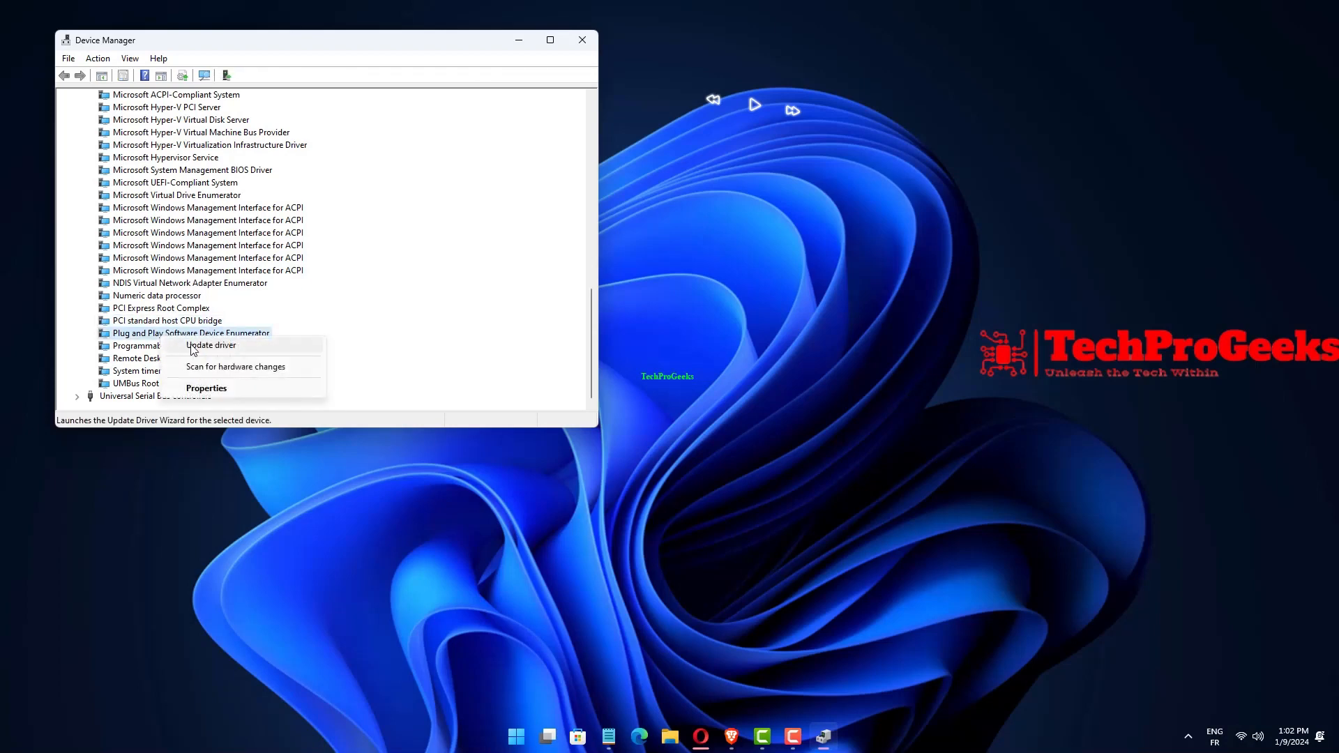
click(210, 346)
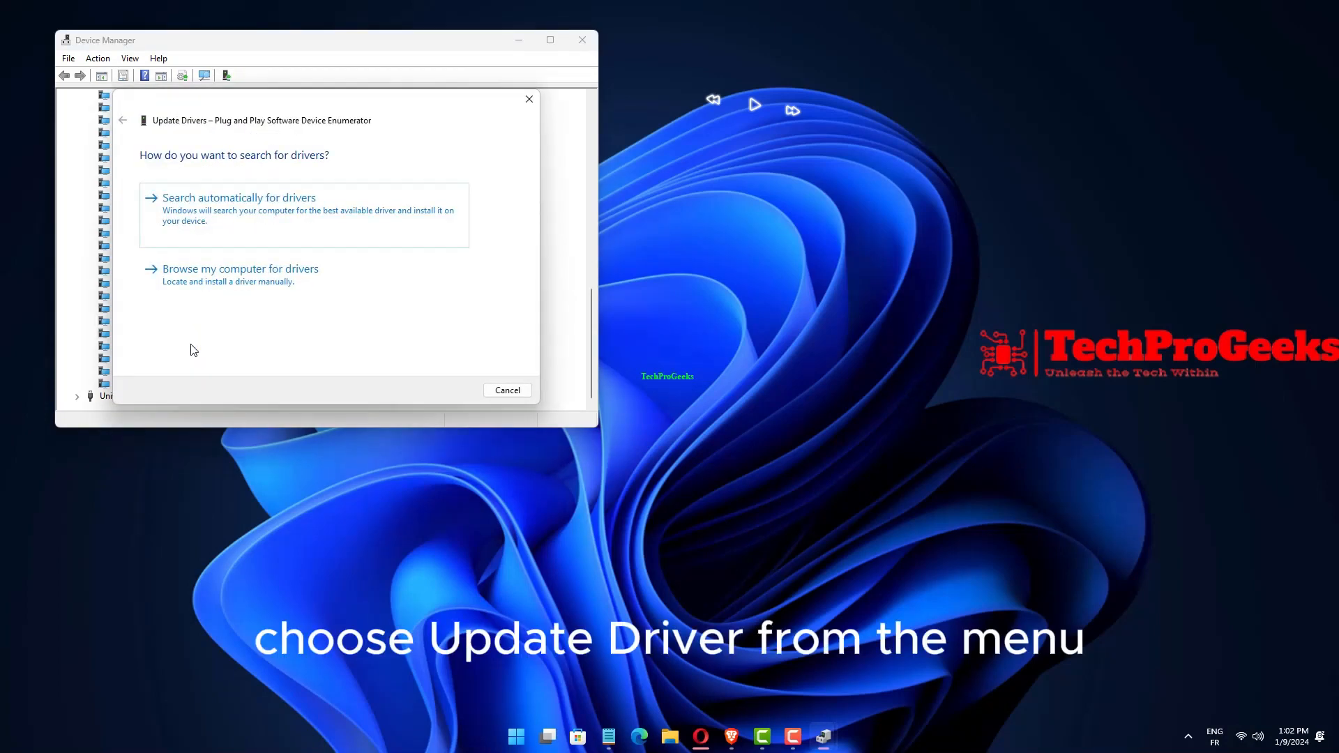
click(240, 269)
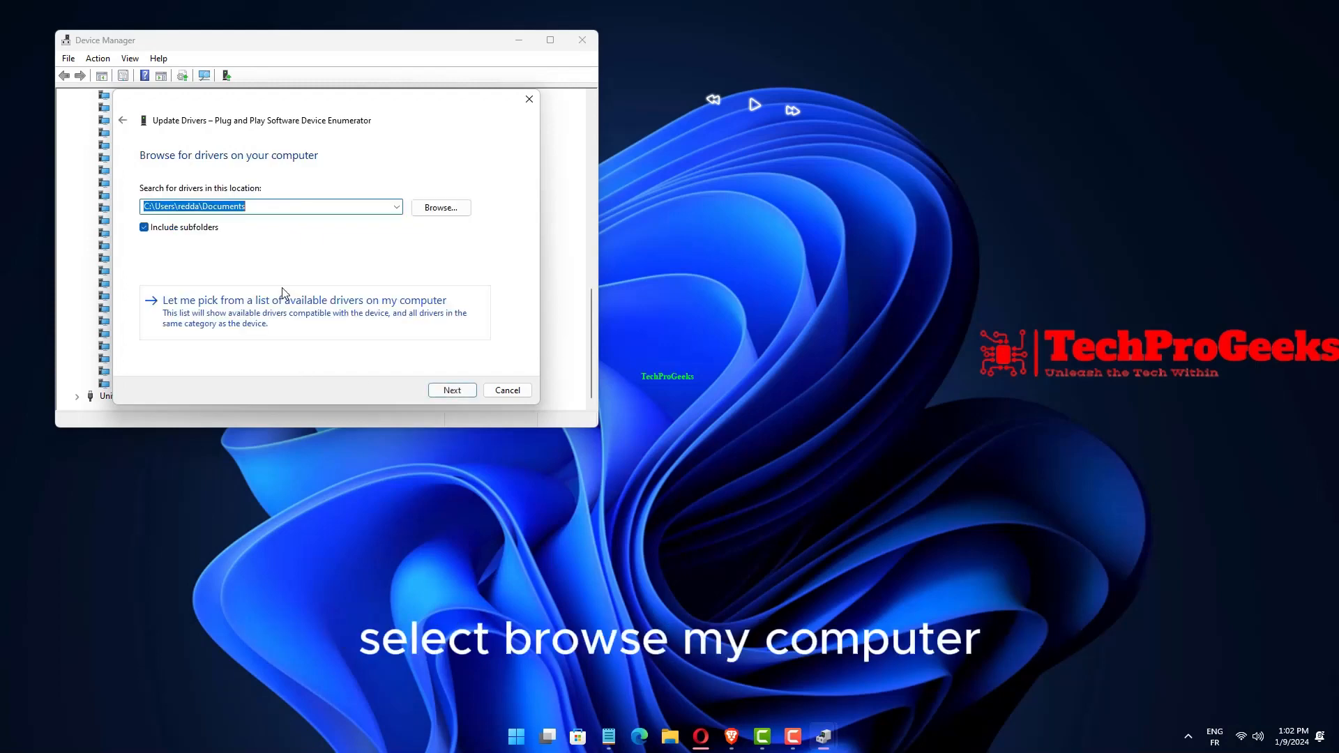
mouse_move(332, 323)
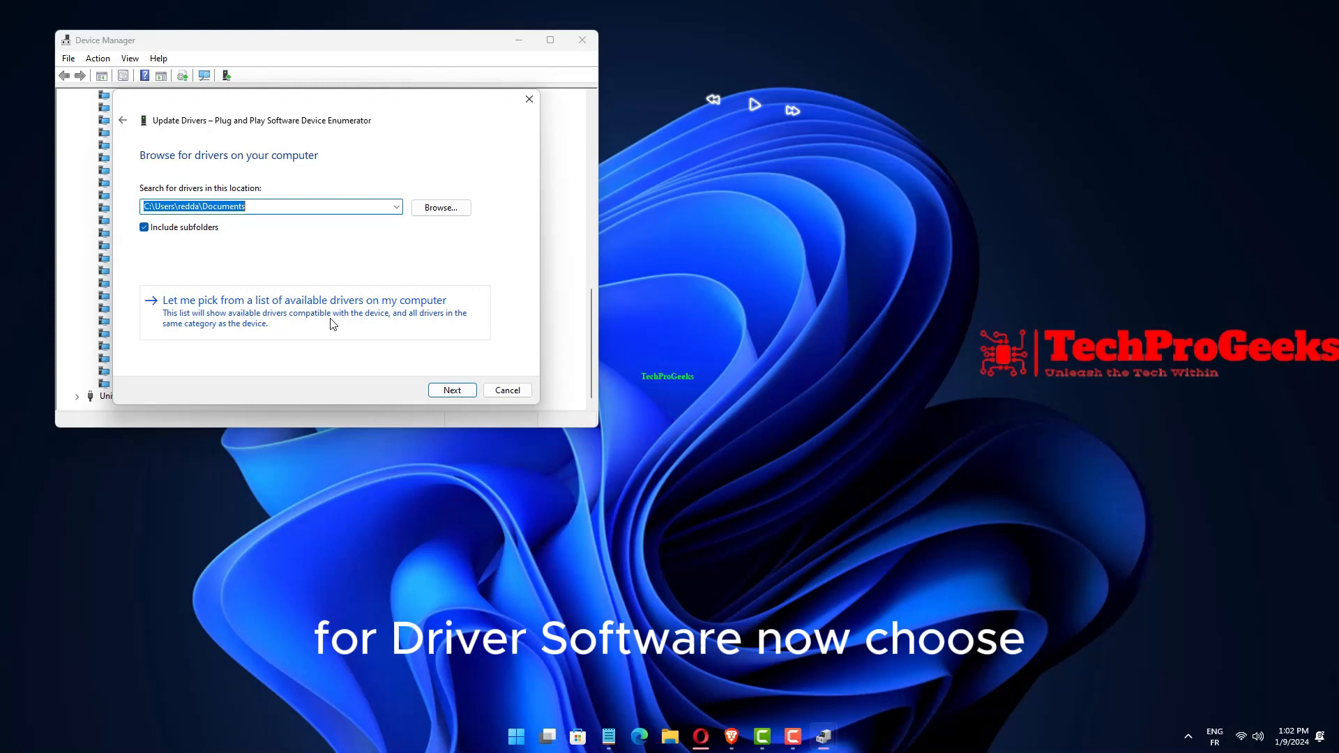
Step: Install the Plug and Play Software Device Enumerator driver from the compatible drivers list
click(303, 300)
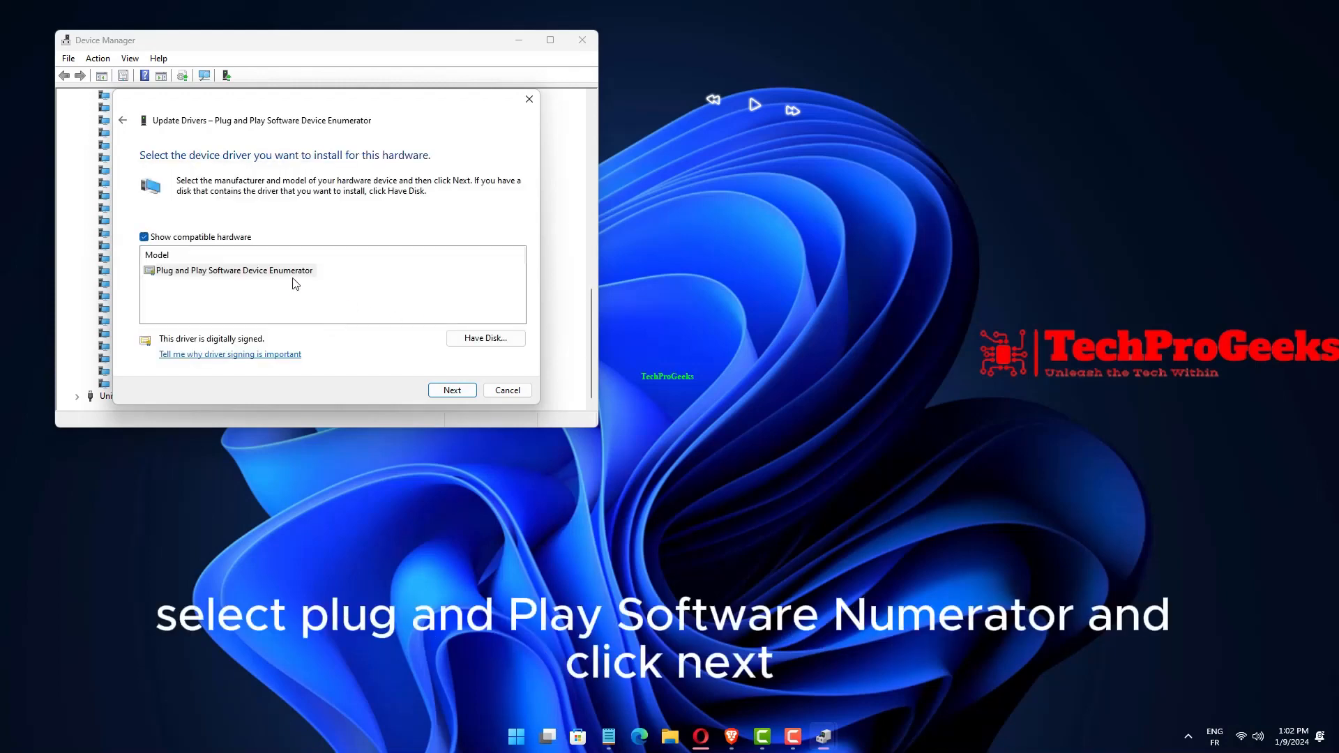
click(231, 271)
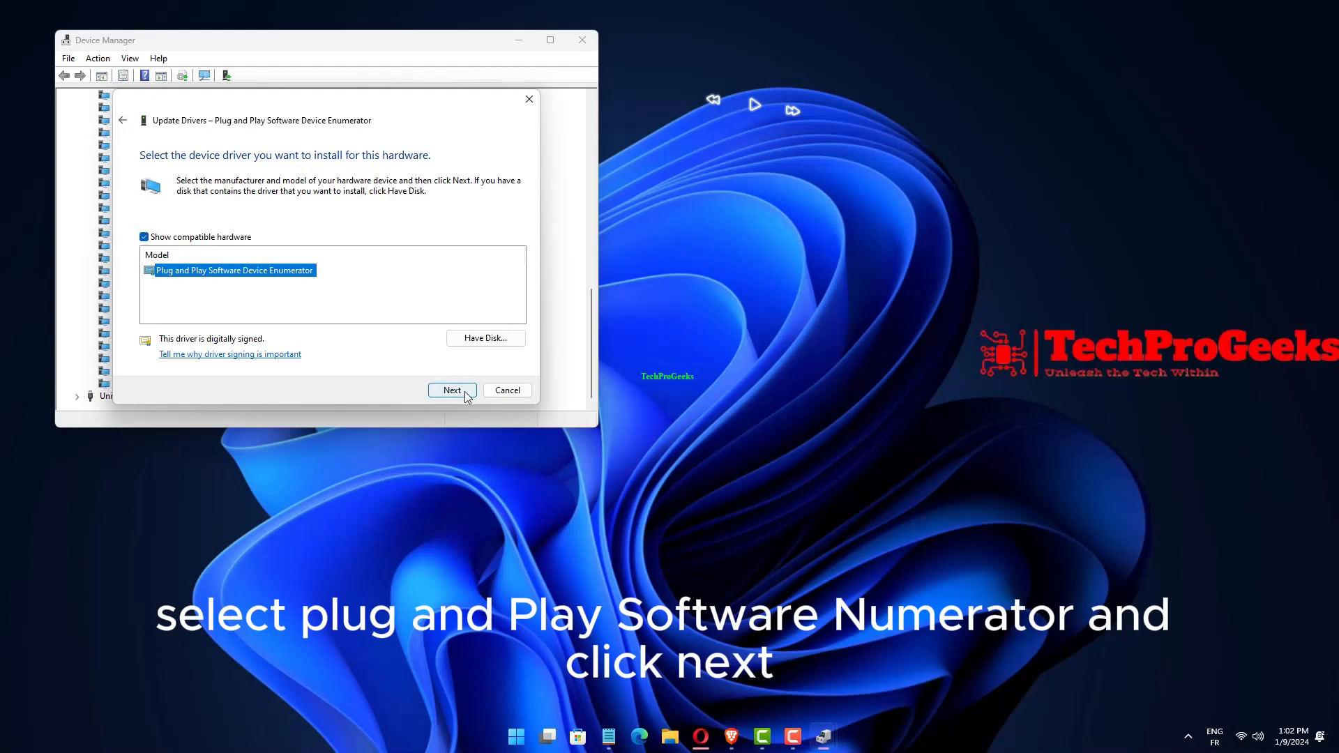
click(452, 391)
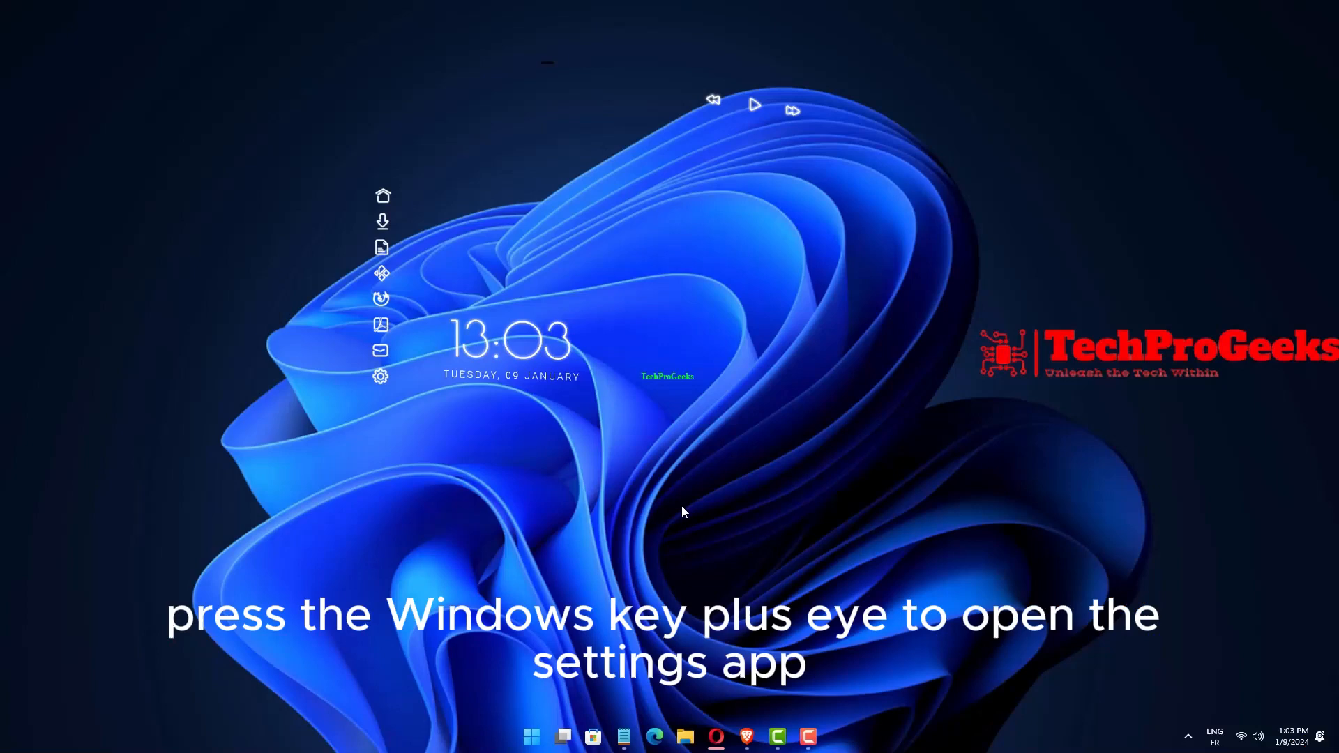
Step: Start Windows Update checking for new updates from the Settings Windows Update page
key(Win+i)
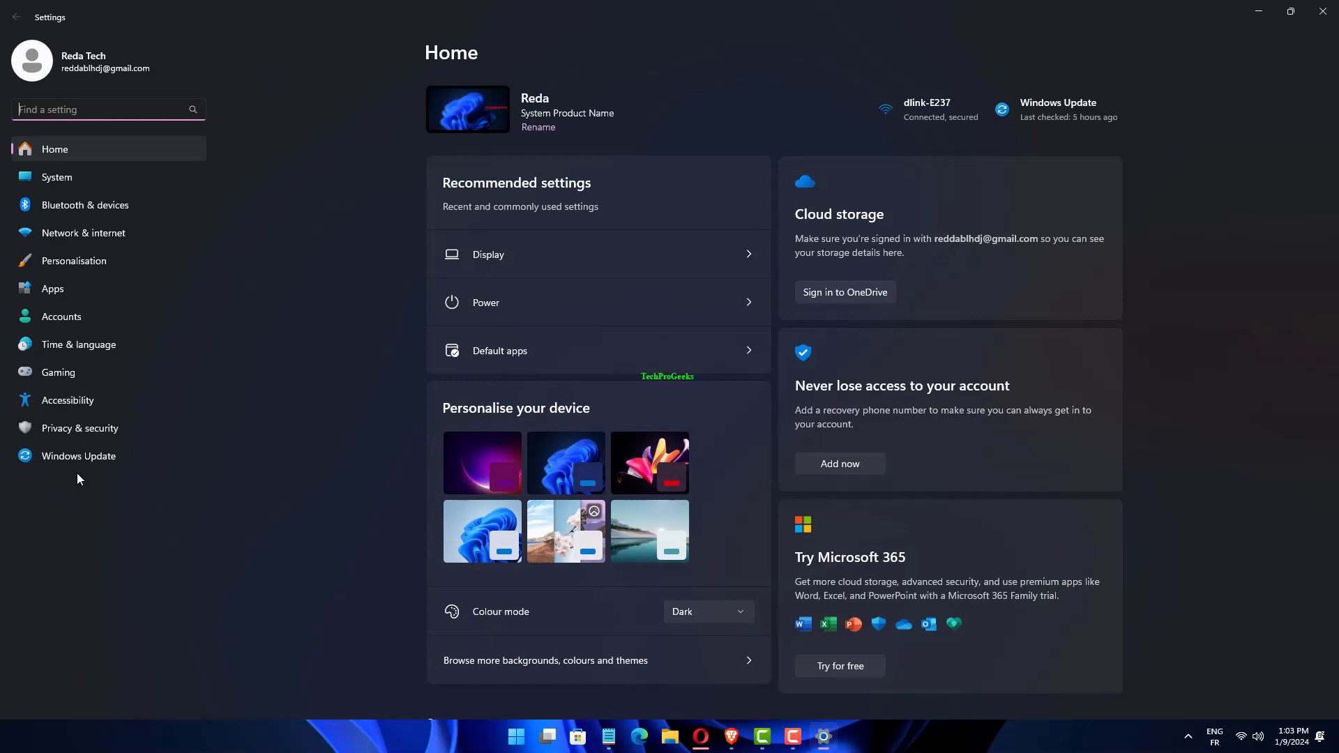
click(78, 457)
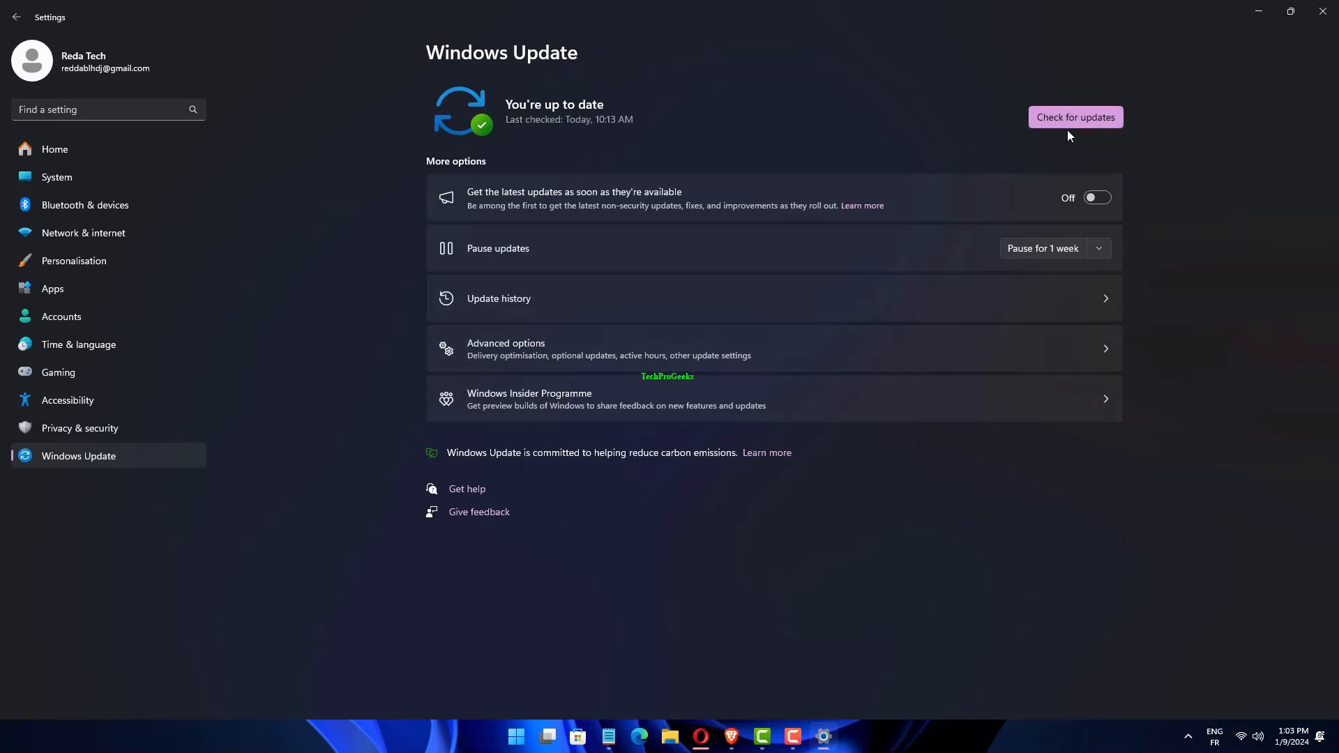
mouse_move(1056, 111)
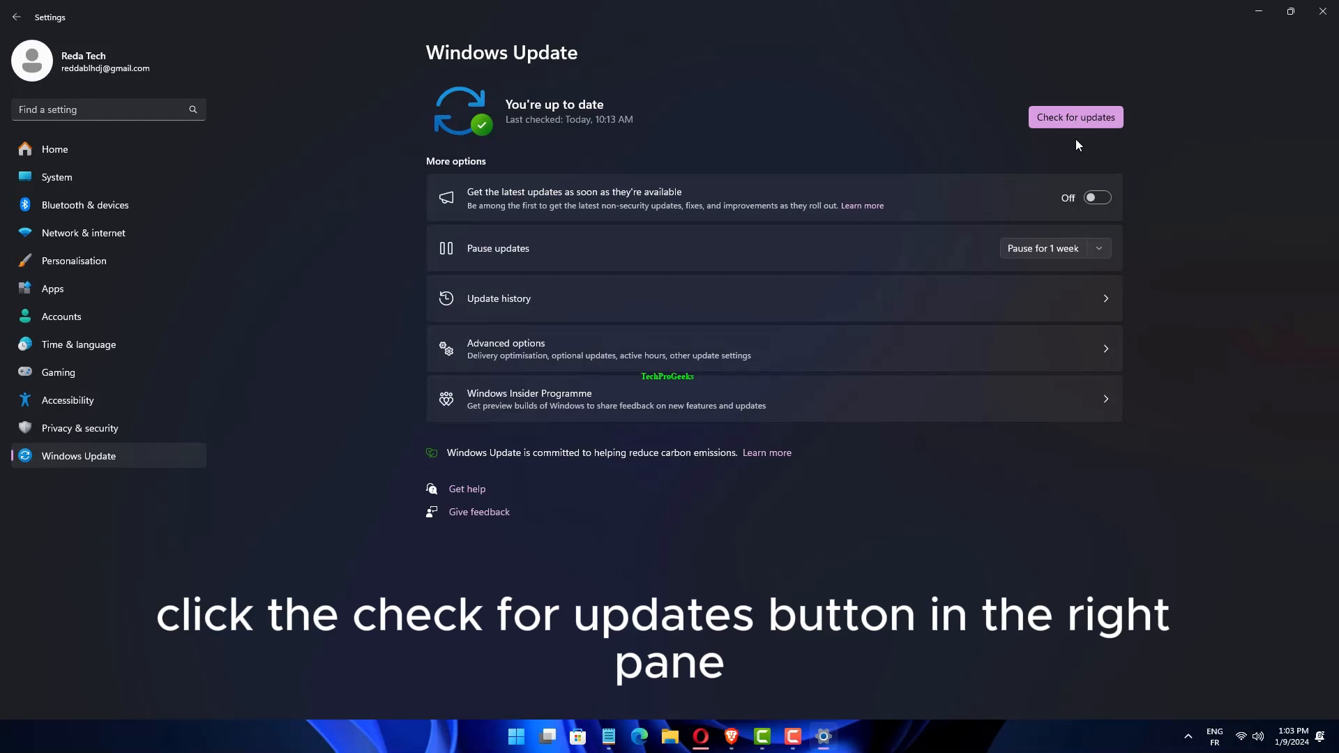
click(1075, 117)
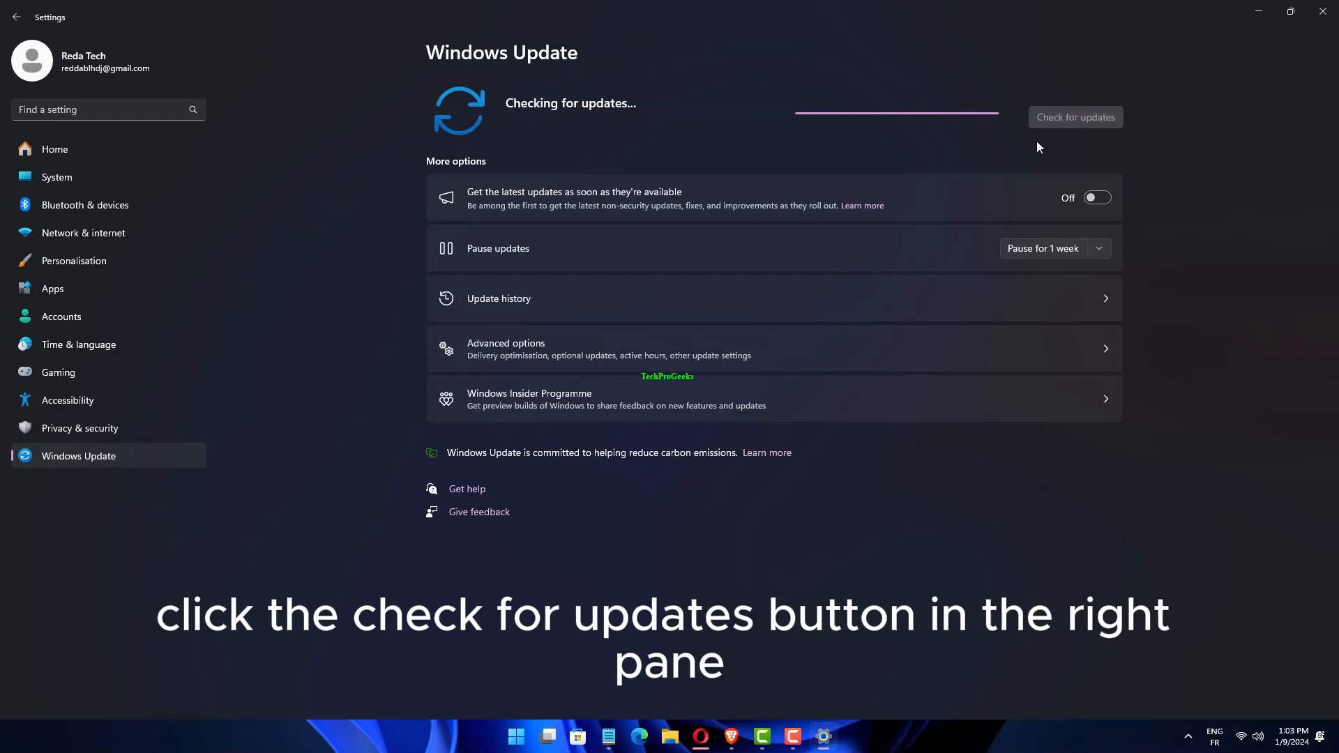